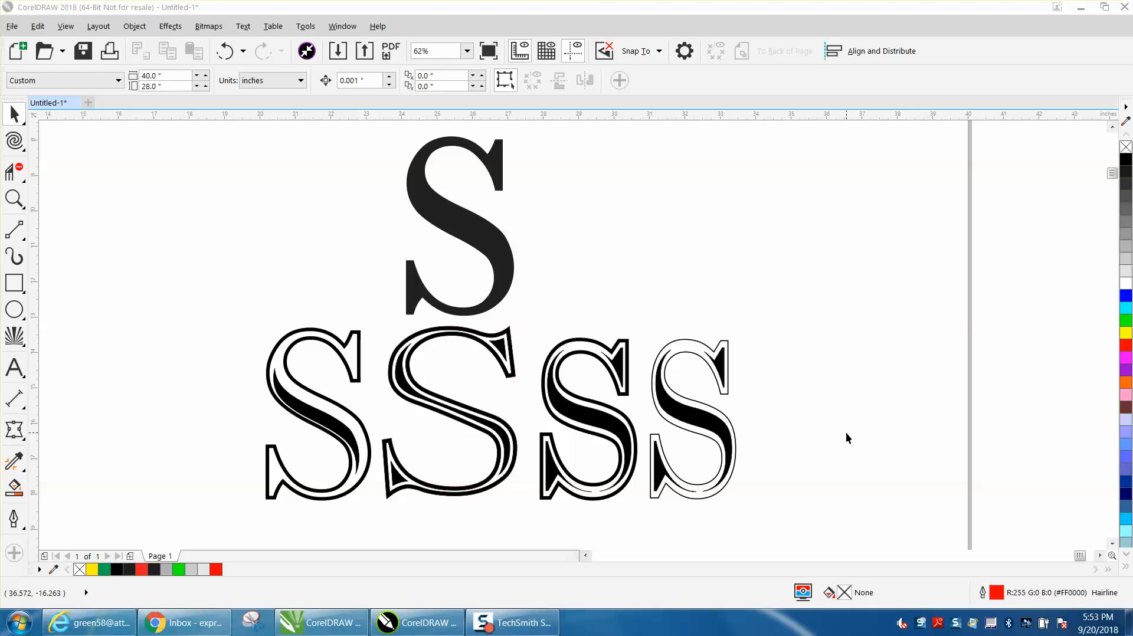
{"action": "mouse_move", "coordinate": [299, 352]}
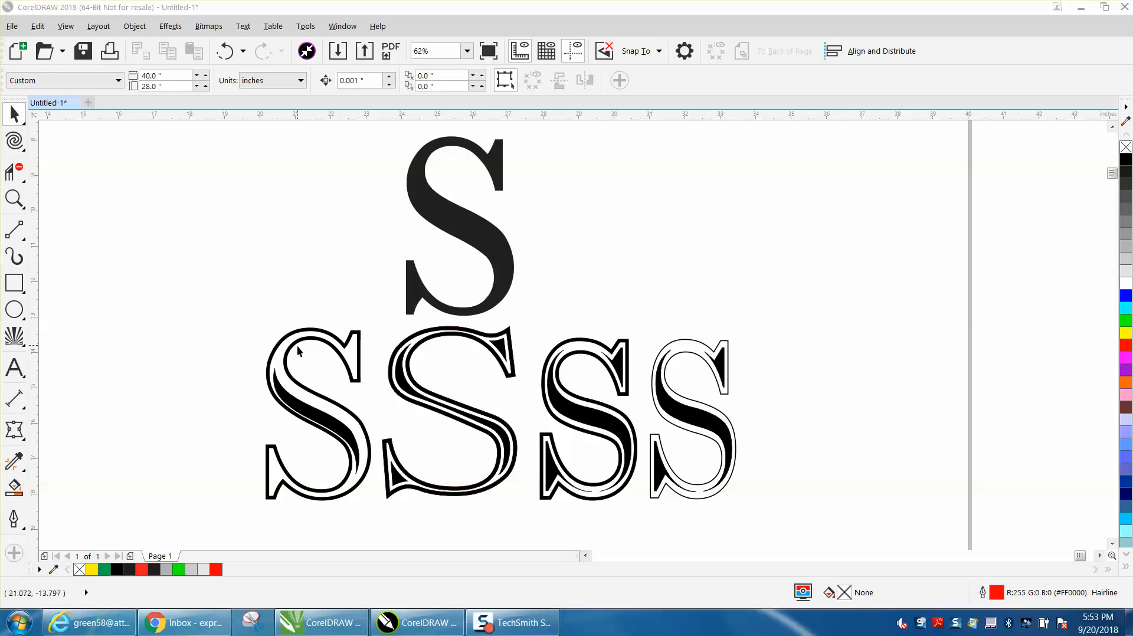
{"action": "mouse_move", "coordinate": [465, 393]}
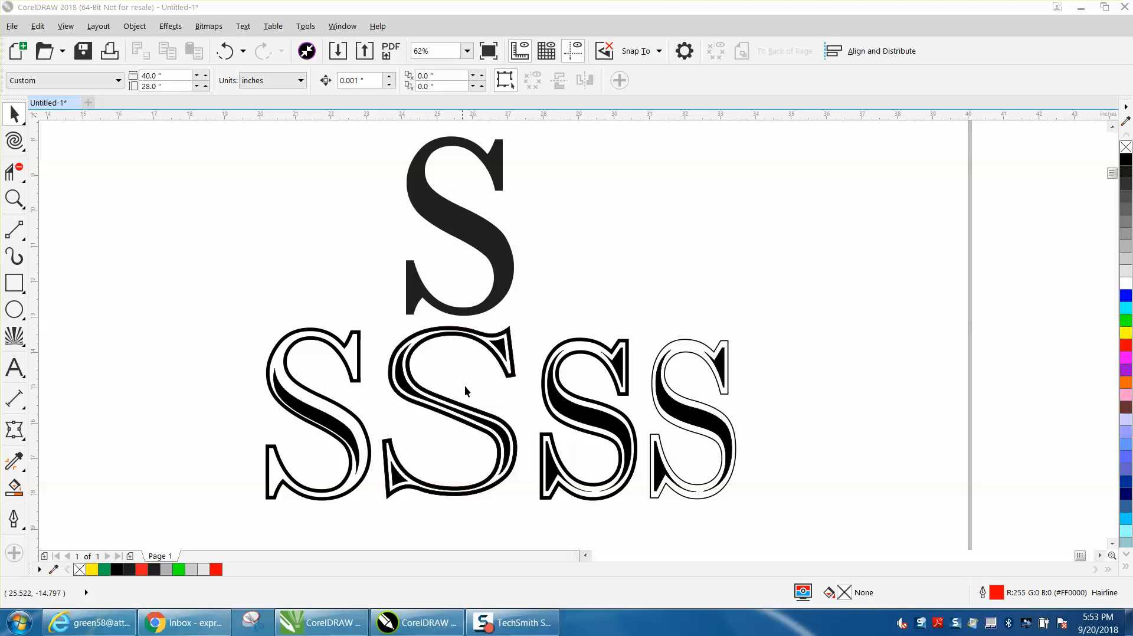
{"action": "mouse_move", "coordinate": [493, 275]}
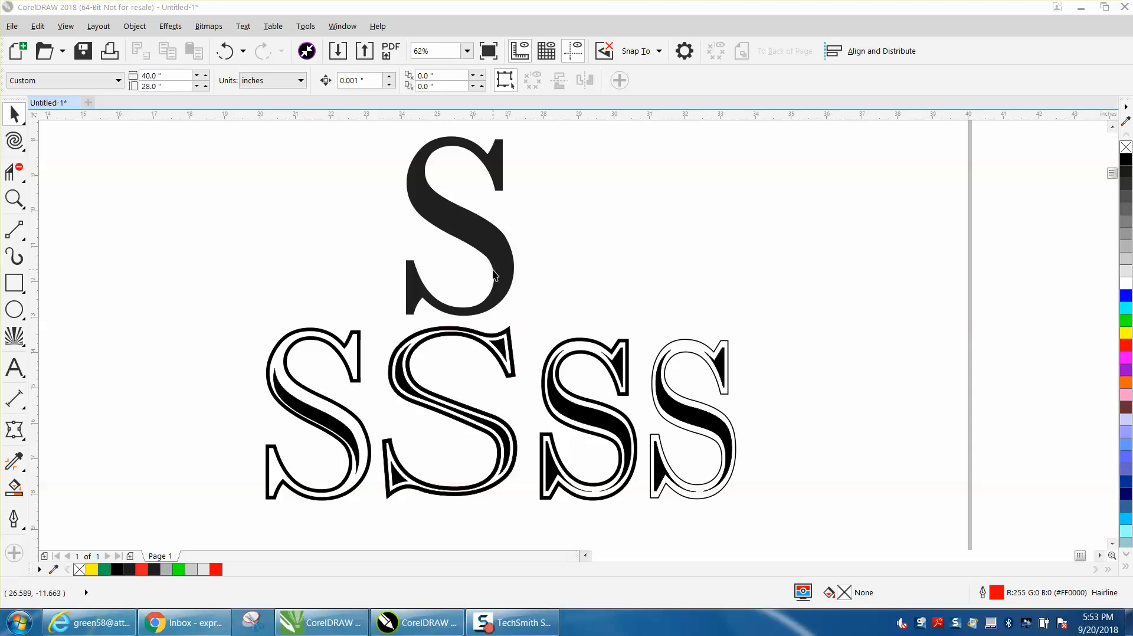
{"action": "mouse_move", "coordinate": [334, 231]}
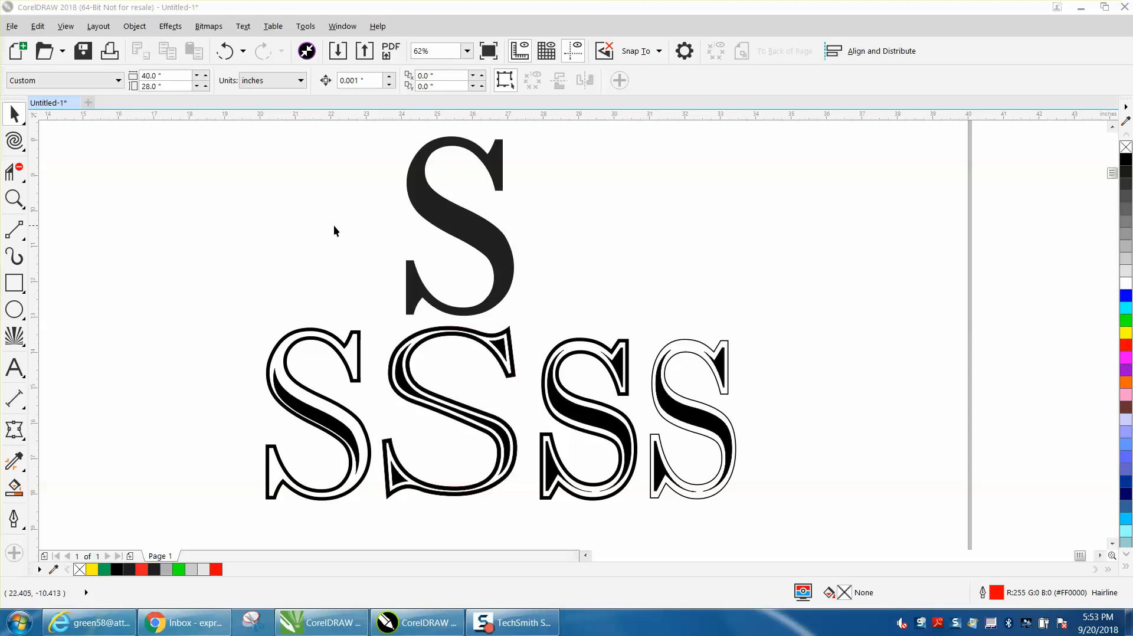
{"action": "mouse_move", "coordinate": [512, 227]}
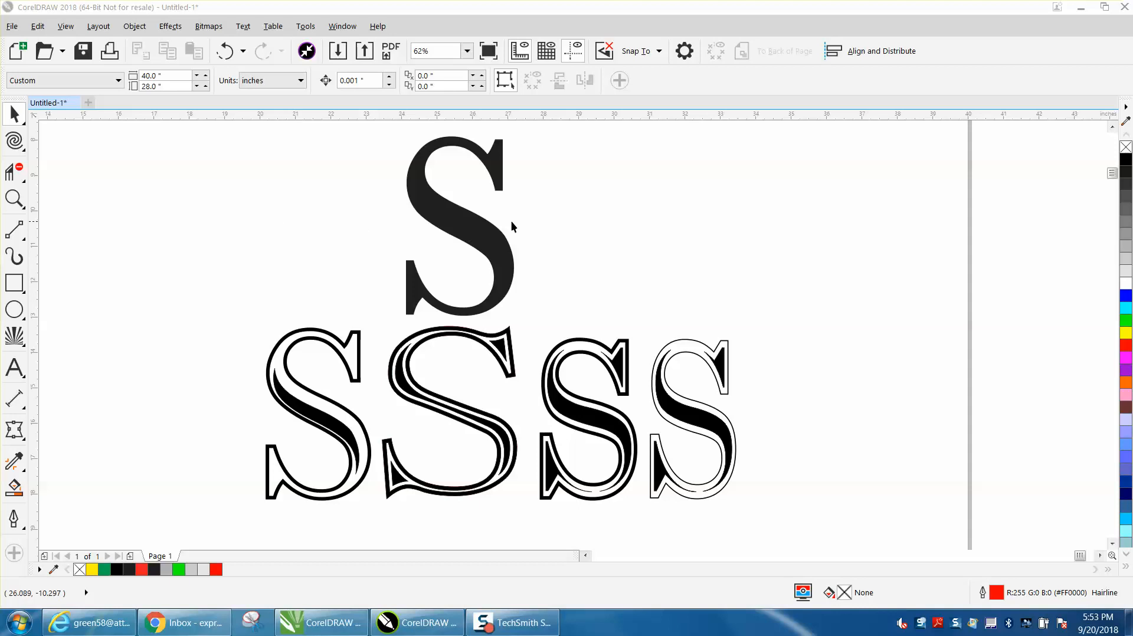
{"action": "mouse_move", "coordinate": [463, 229]}
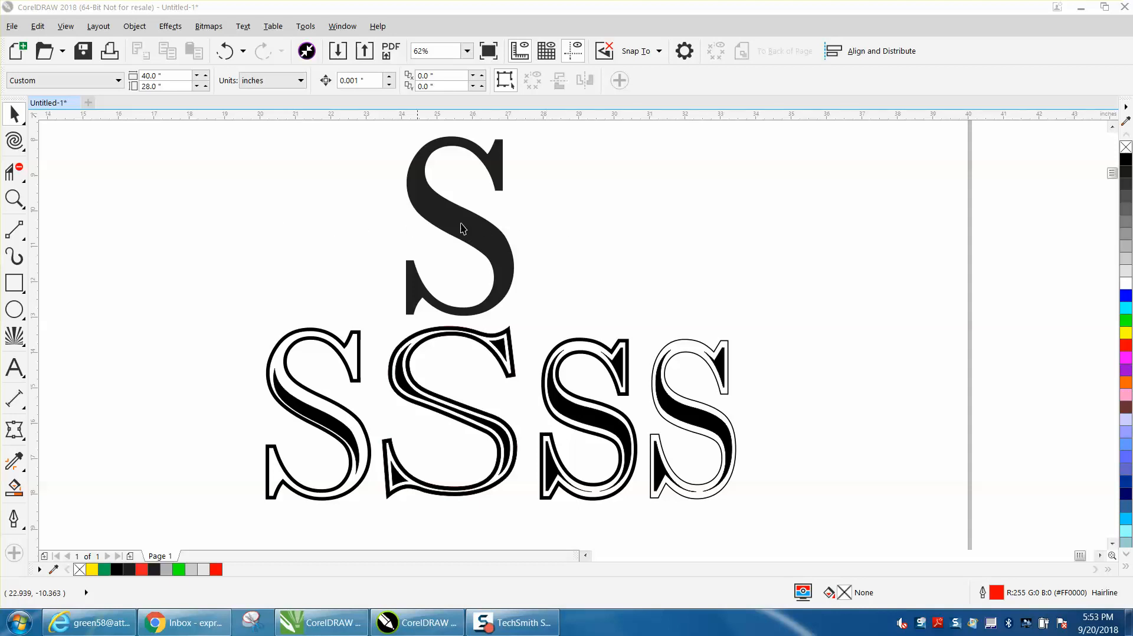
{"action": "mouse_move", "coordinate": [472, 234]}
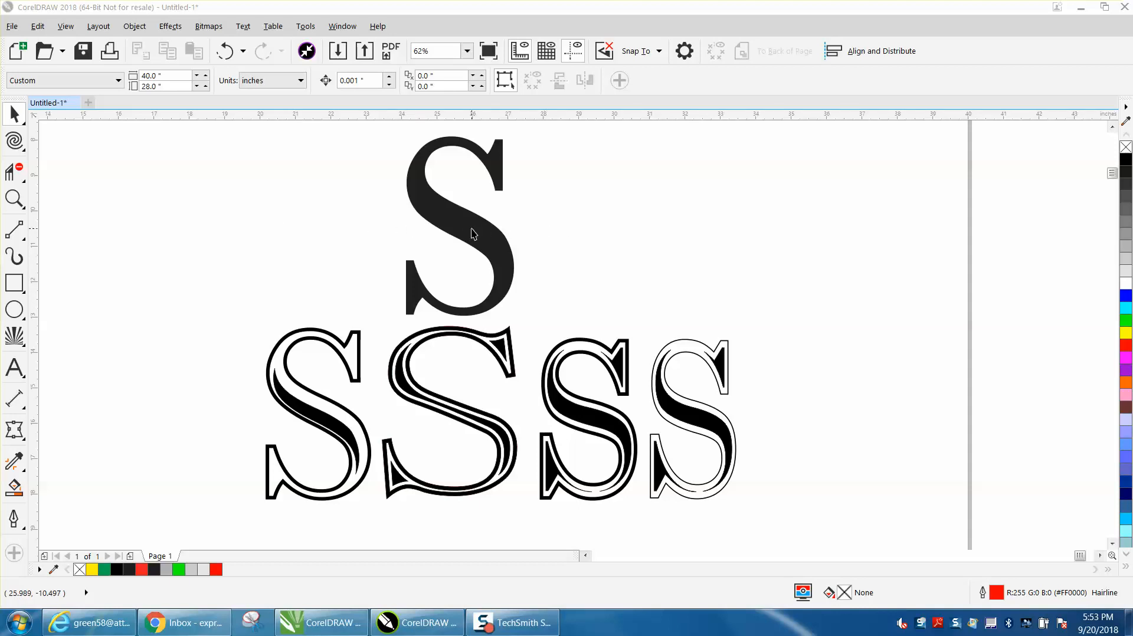
{"action": "mouse_move", "coordinate": [504, 278]}
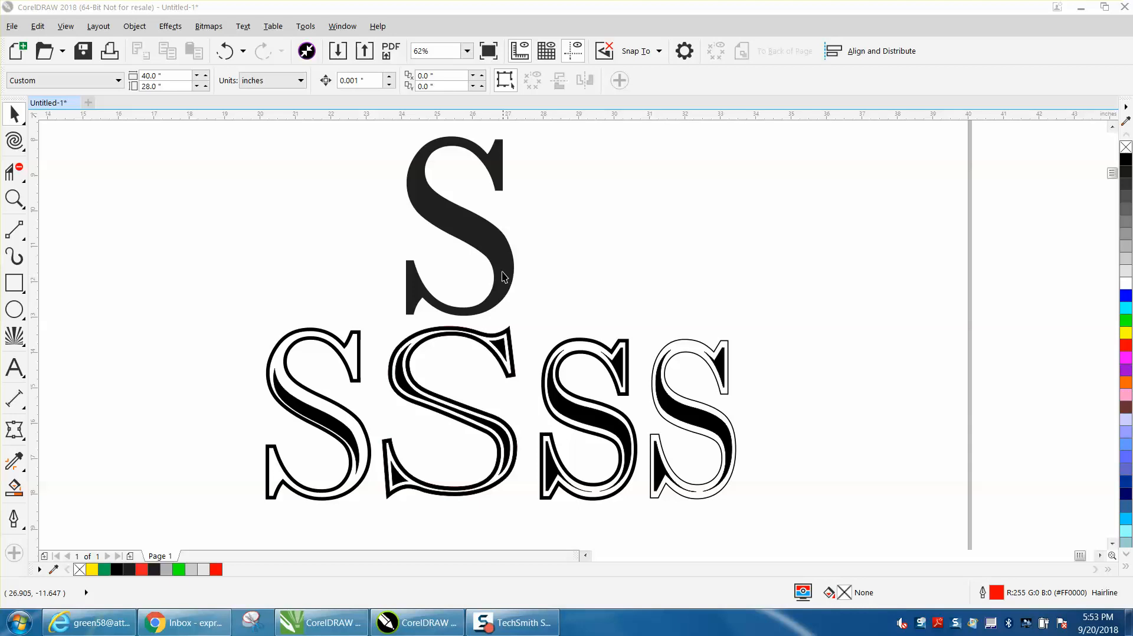
{"action": "mouse_move", "coordinate": [677, 425]}
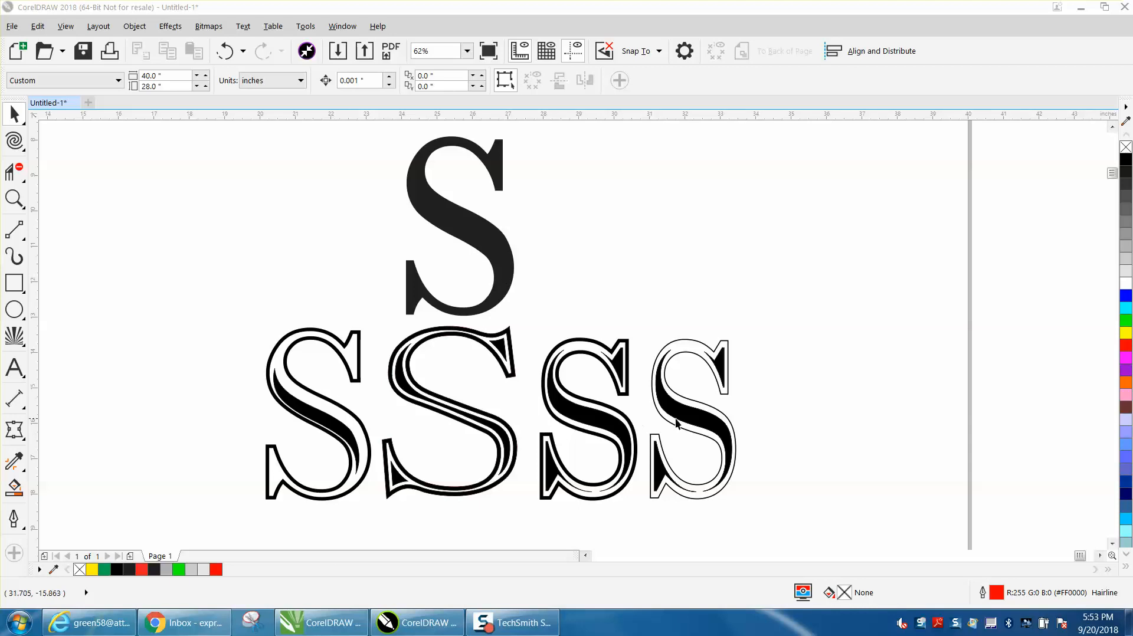
{"action": "mouse_move", "coordinate": [678, 423]}
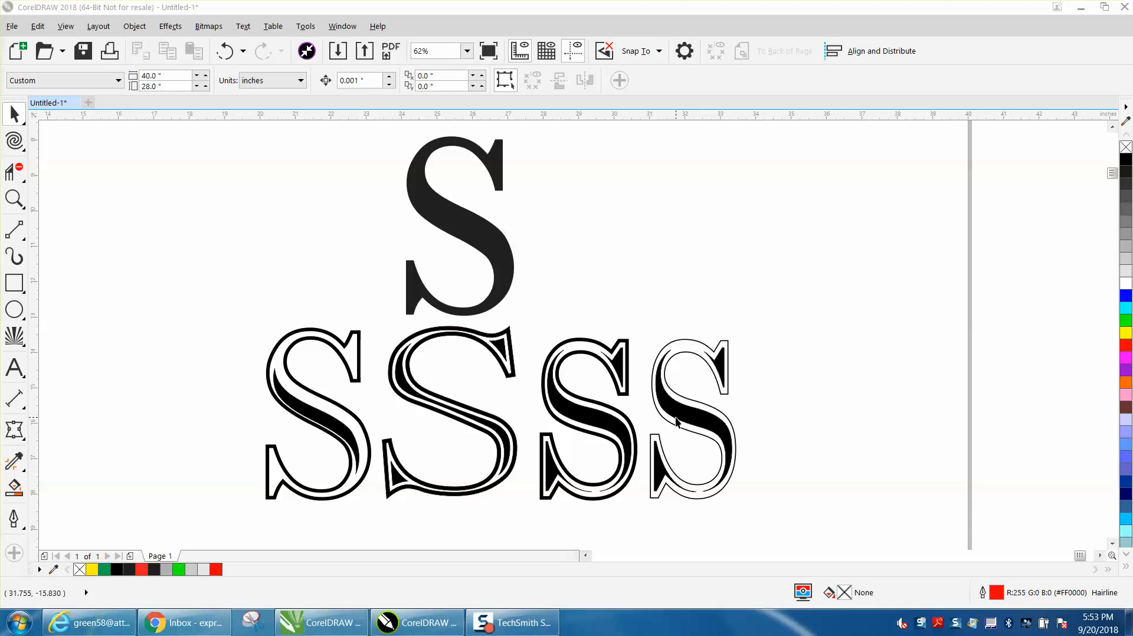
{"action": "mouse_move", "coordinate": [507, 262]}
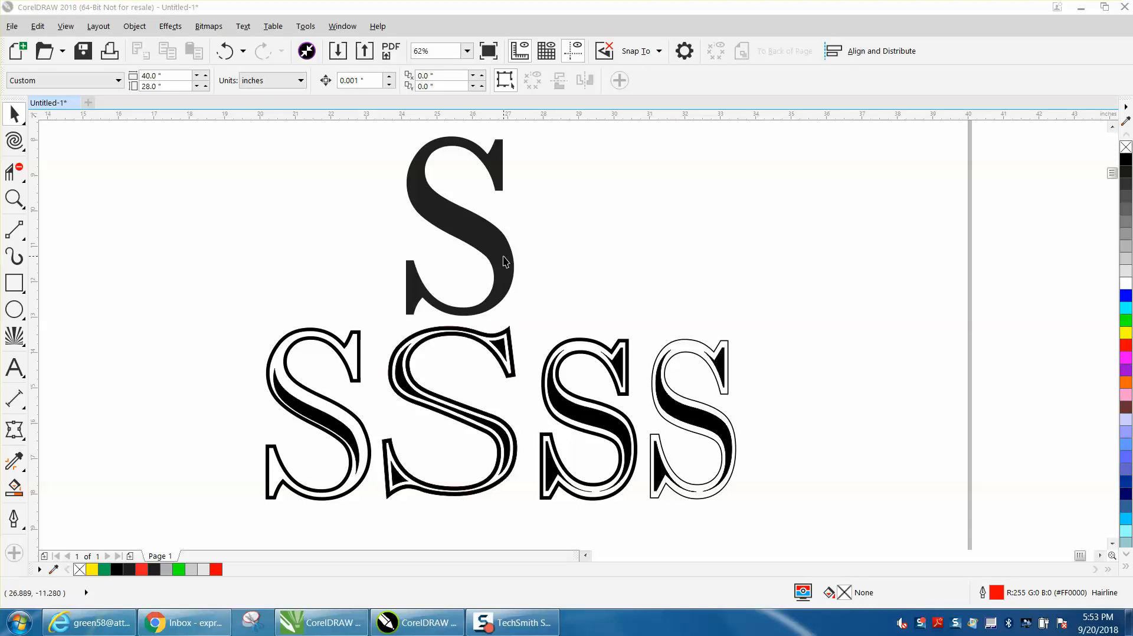
{"action": "mouse_move", "coordinate": [351, 418]}
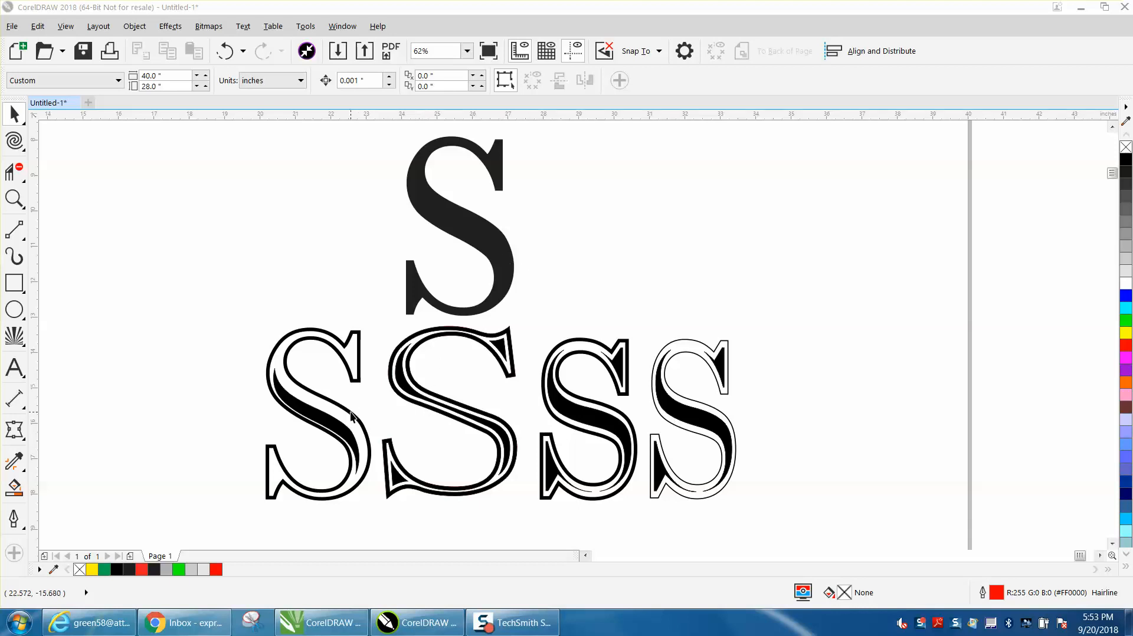
- Strip the top S of its fill, leaving a red hairline outline, and go to Effects
{"action": "left_click", "coordinate": [459, 224]}
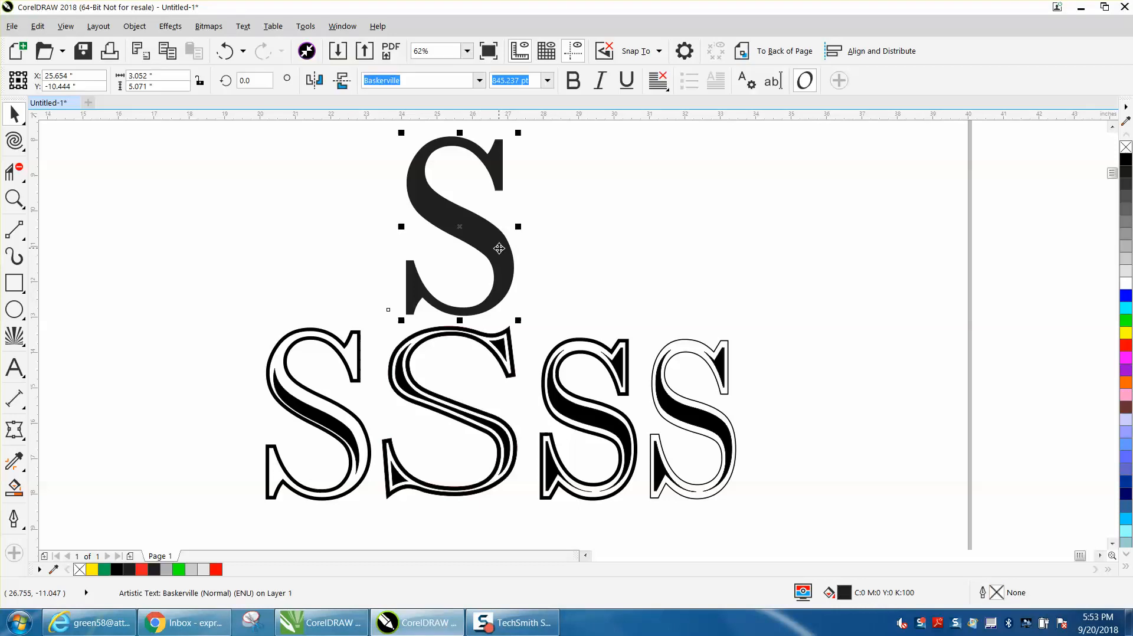
{"action": "mouse_move", "coordinate": [1115, 156]}
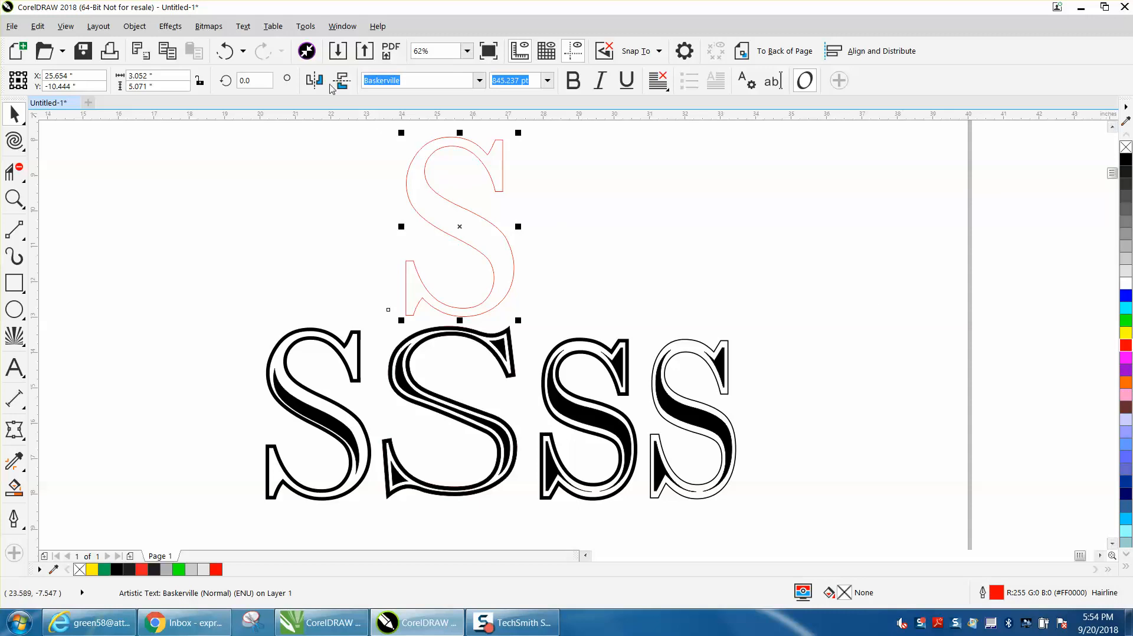
{"action": "left_click", "coordinate": [169, 26]}
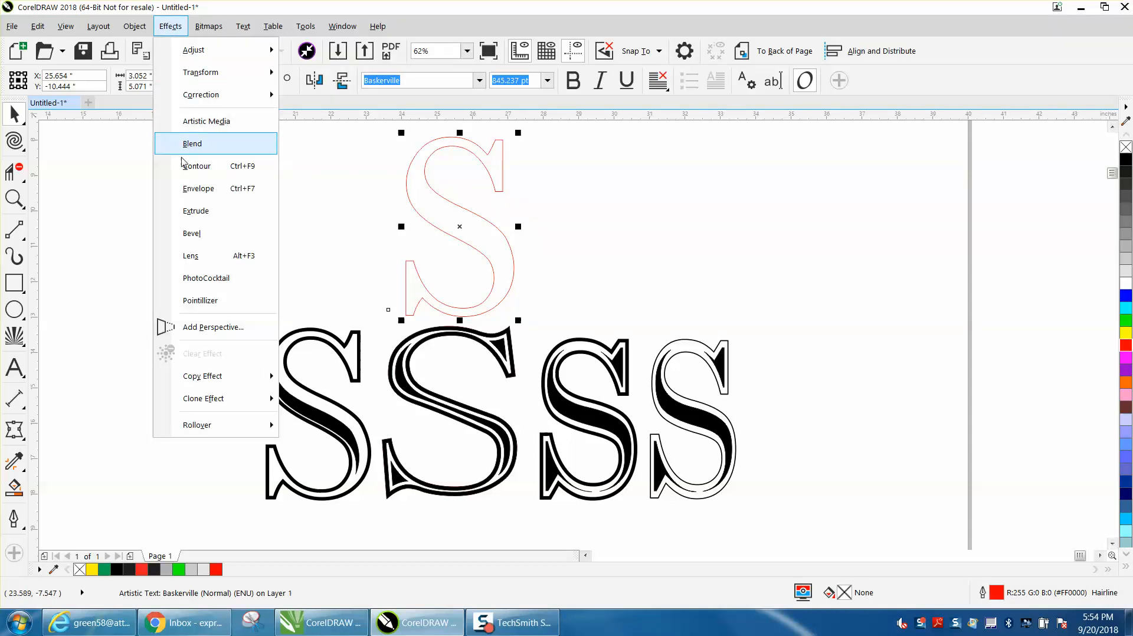
- Apply a single inside contour to the hollow S and adjust its offset to 0.26 in
{"action": "left_click", "coordinate": [198, 165]}
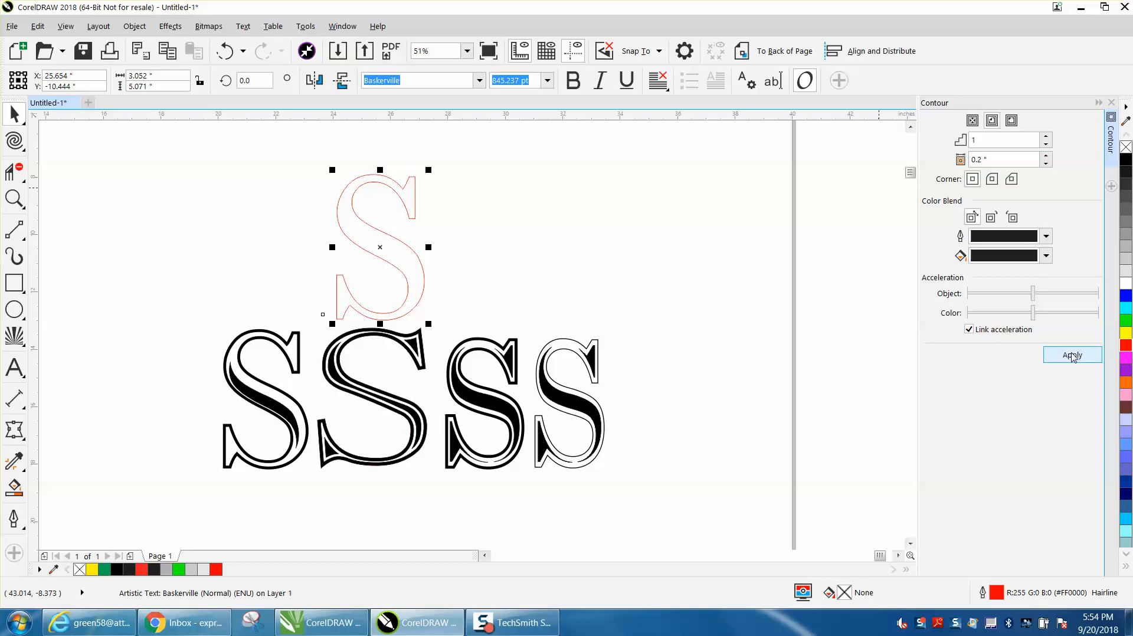
{"action": "left_click", "coordinate": [1073, 356]}
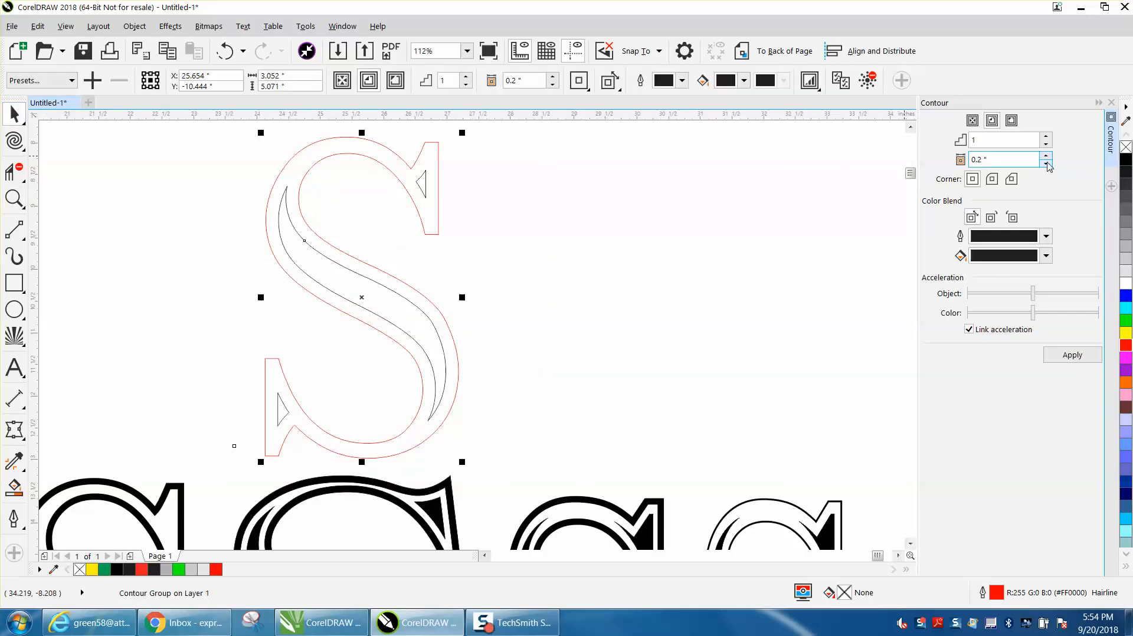
{"action": "mouse_move", "coordinate": [1047, 159]}
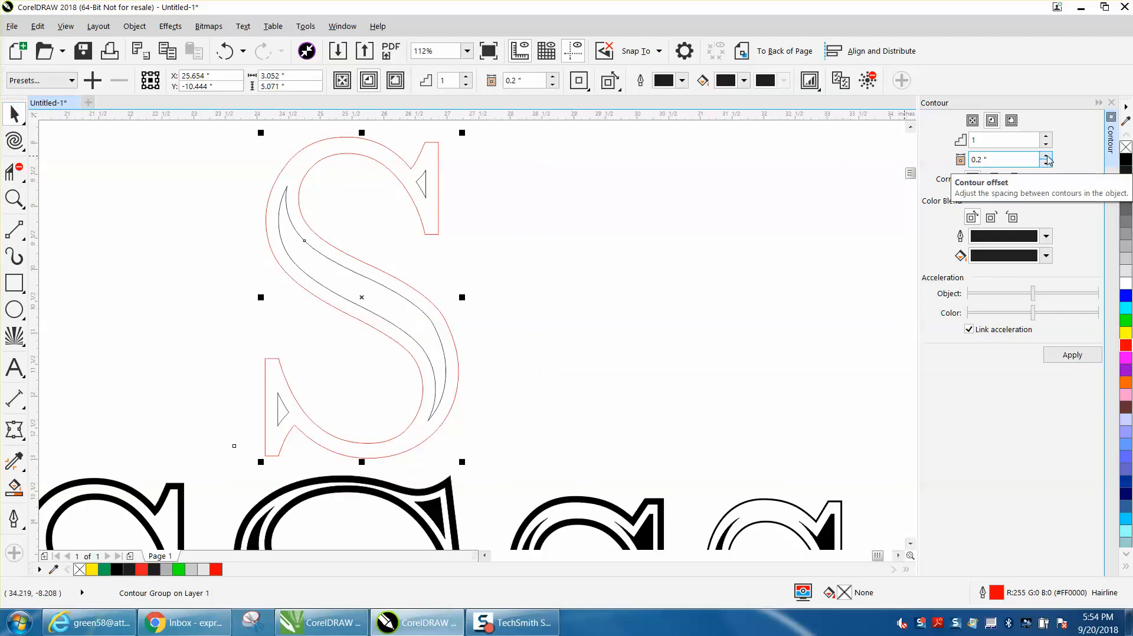
{"action": "left_click", "coordinate": [1046, 163]}
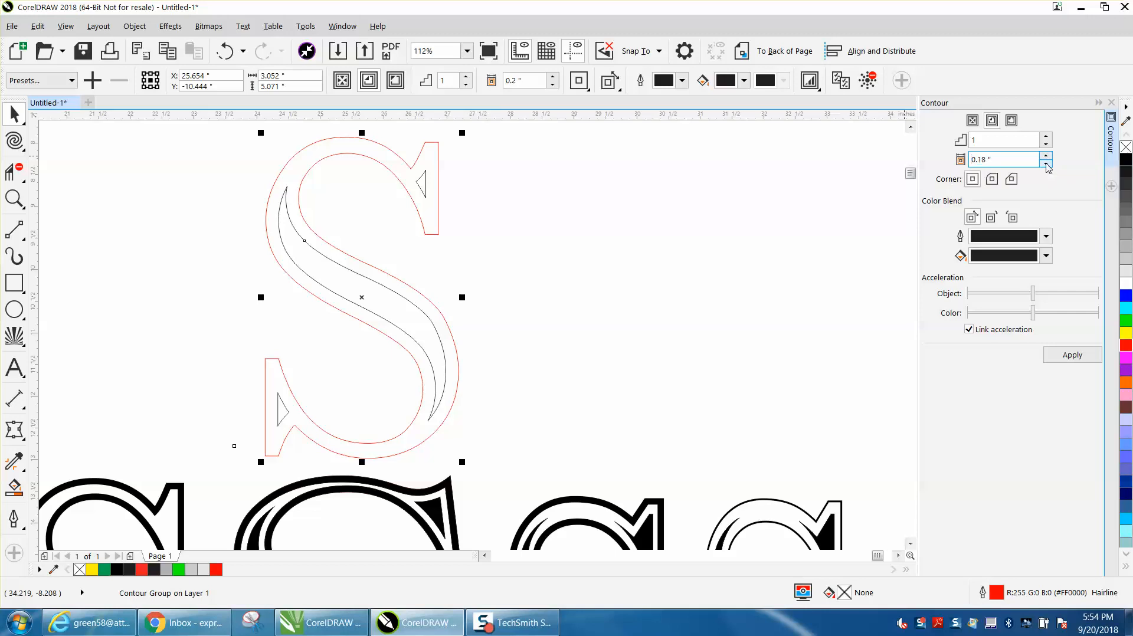
{"action": "left_click", "coordinate": [1045, 156]}
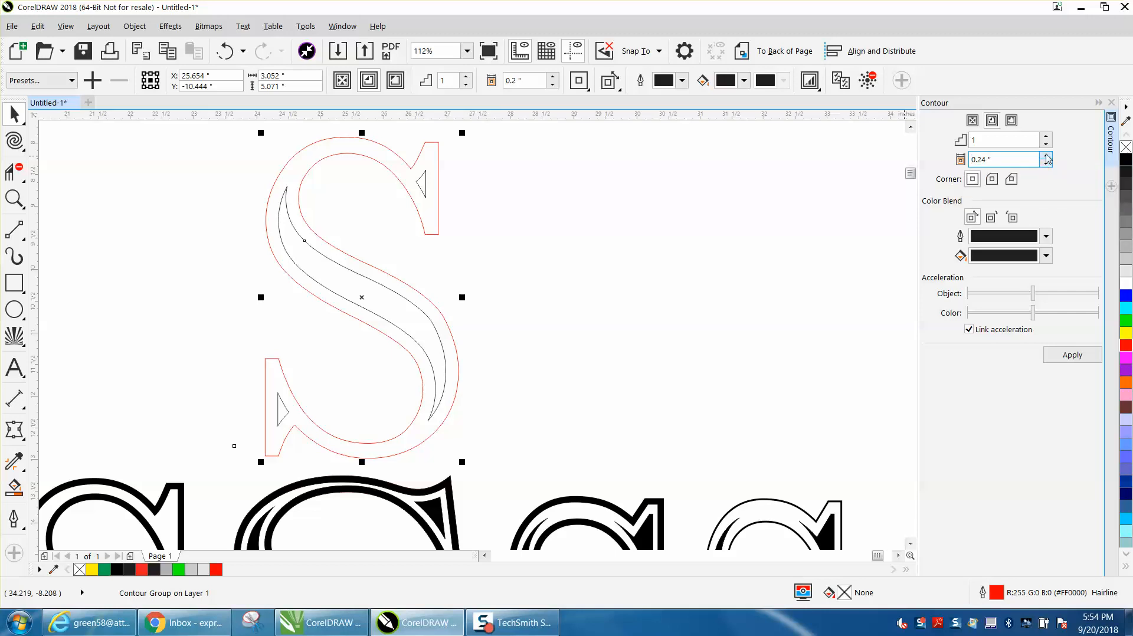
{"action": "left_click", "coordinate": [1045, 156]}
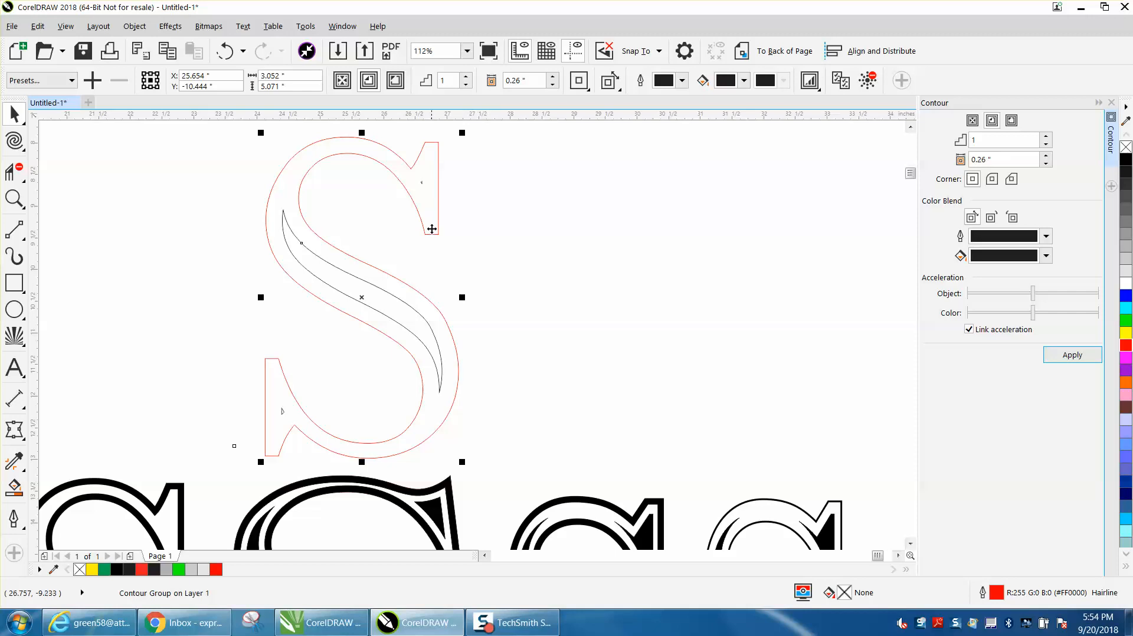
{"action": "mouse_move", "coordinate": [398, 313]}
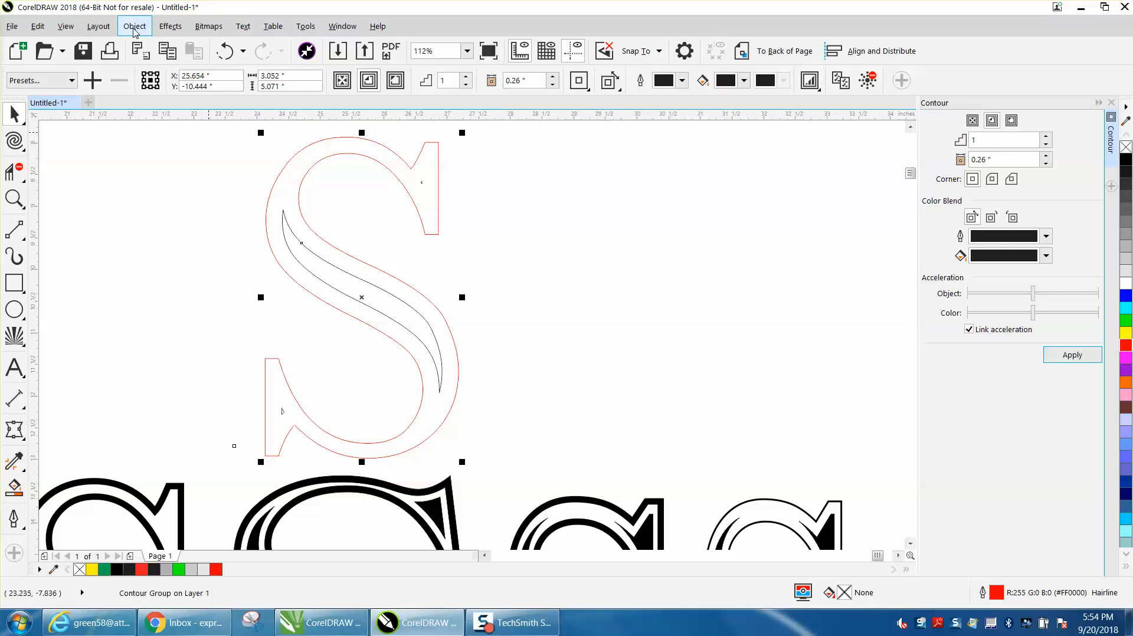
- Break the contour group apart from the S, then break the swash curve into separate pieces
{"action": "left_click", "coordinate": [133, 26]}
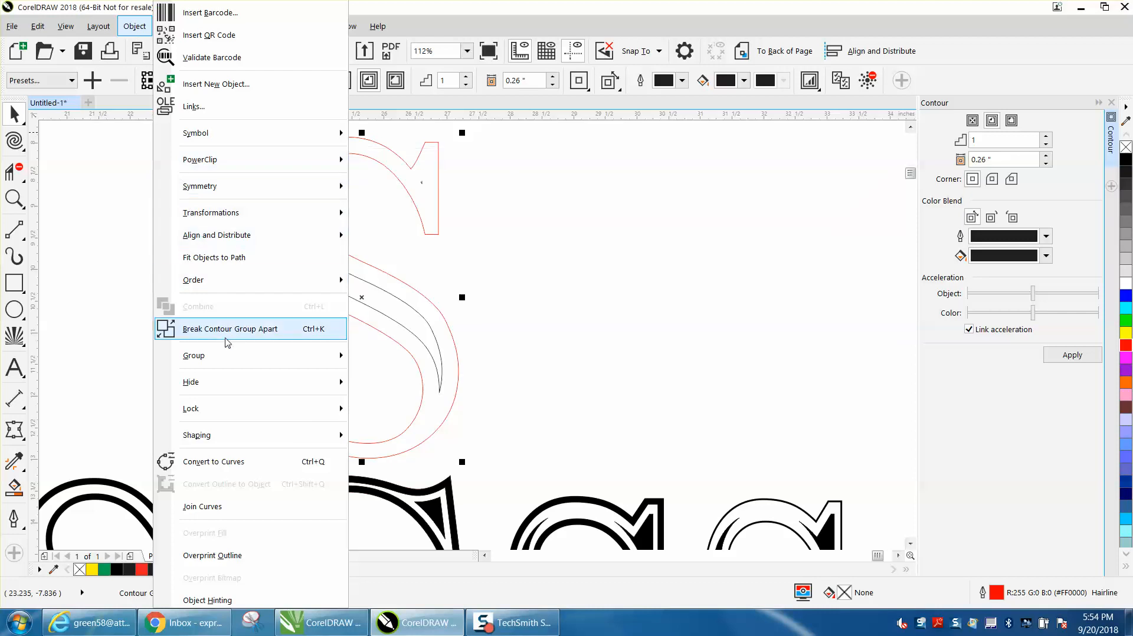
{"action": "left_click", "coordinate": [230, 330]}
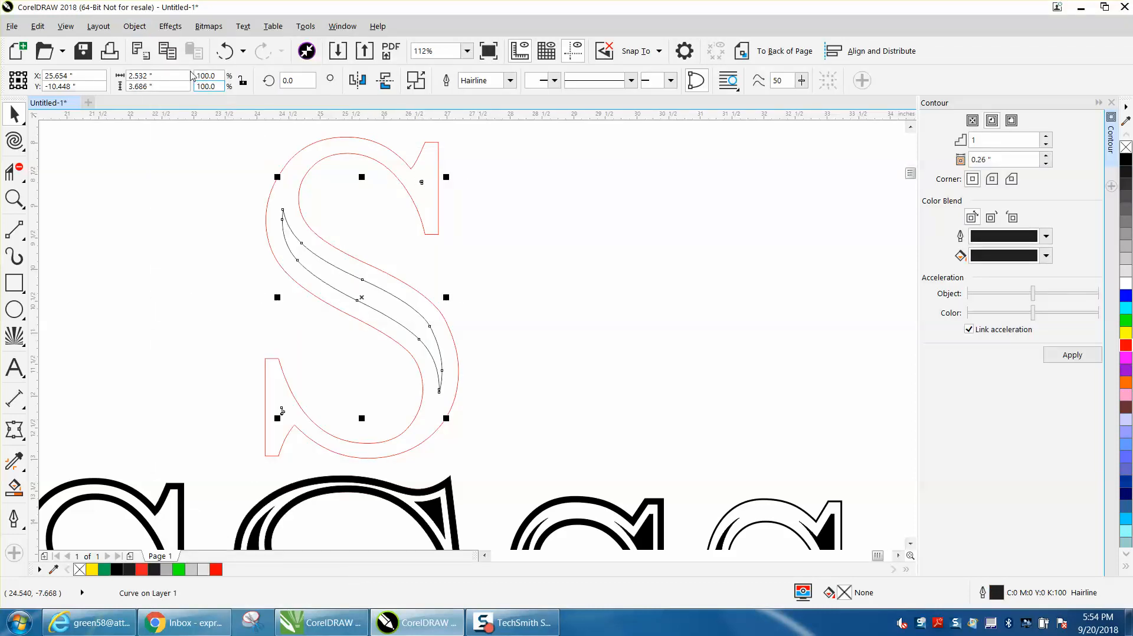
{"action": "left_click", "coordinate": [133, 26]}
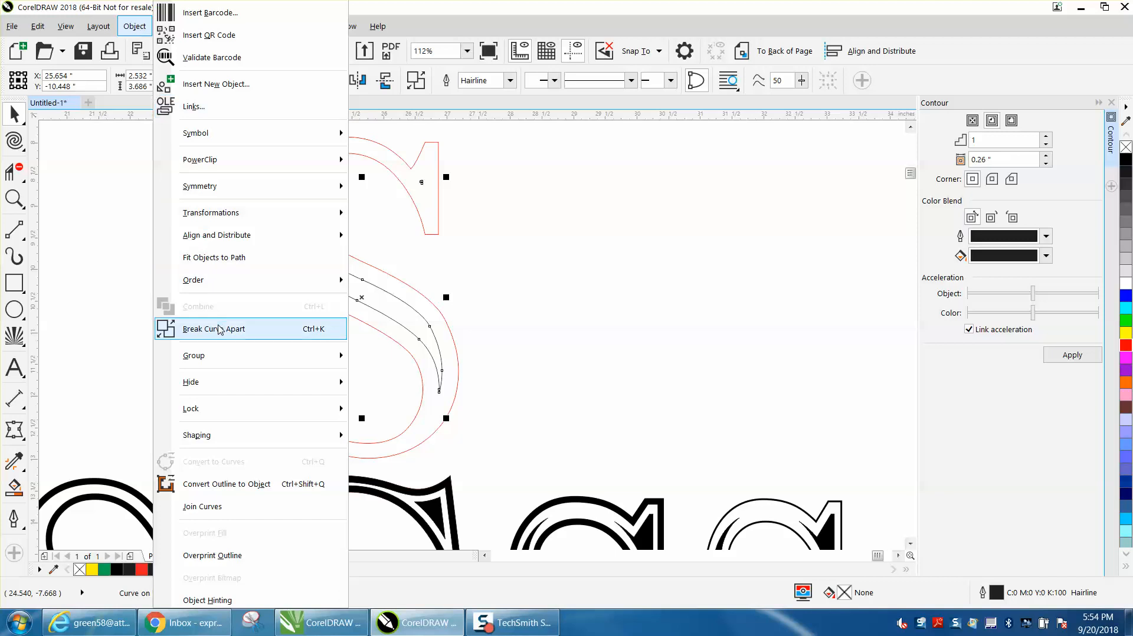
{"action": "left_click", "coordinate": [213, 329]}
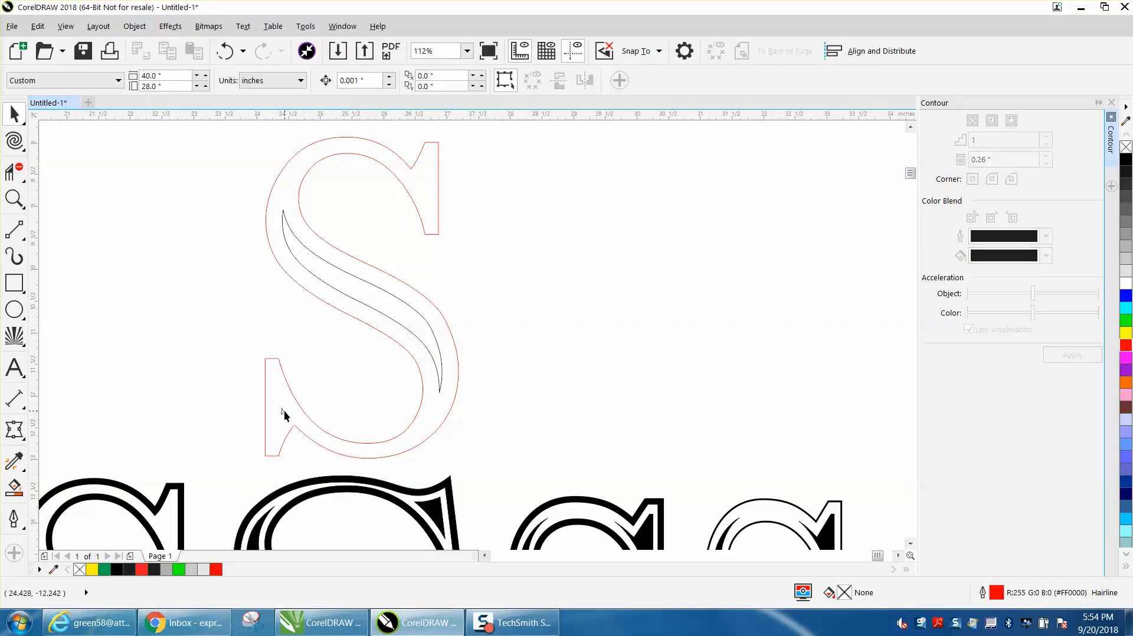
{"action": "mouse_move", "coordinate": [119, 329]}
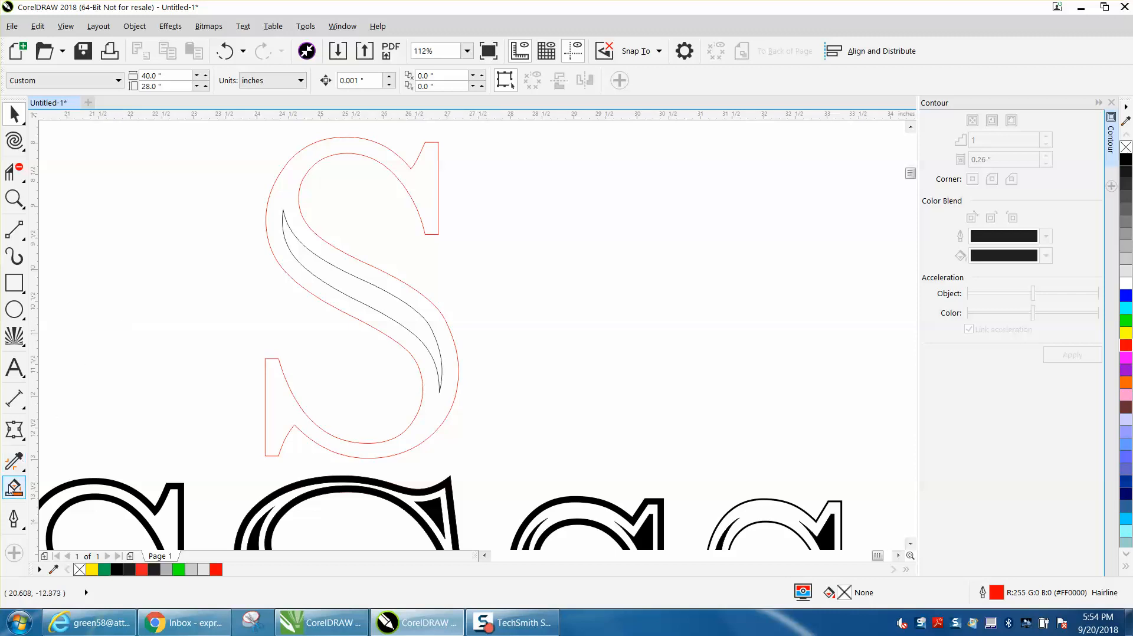
- Undo an accidental black fill on the letter and fill only the inner swash shape black
{"action": "left_click", "coordinate": [354, 296]}
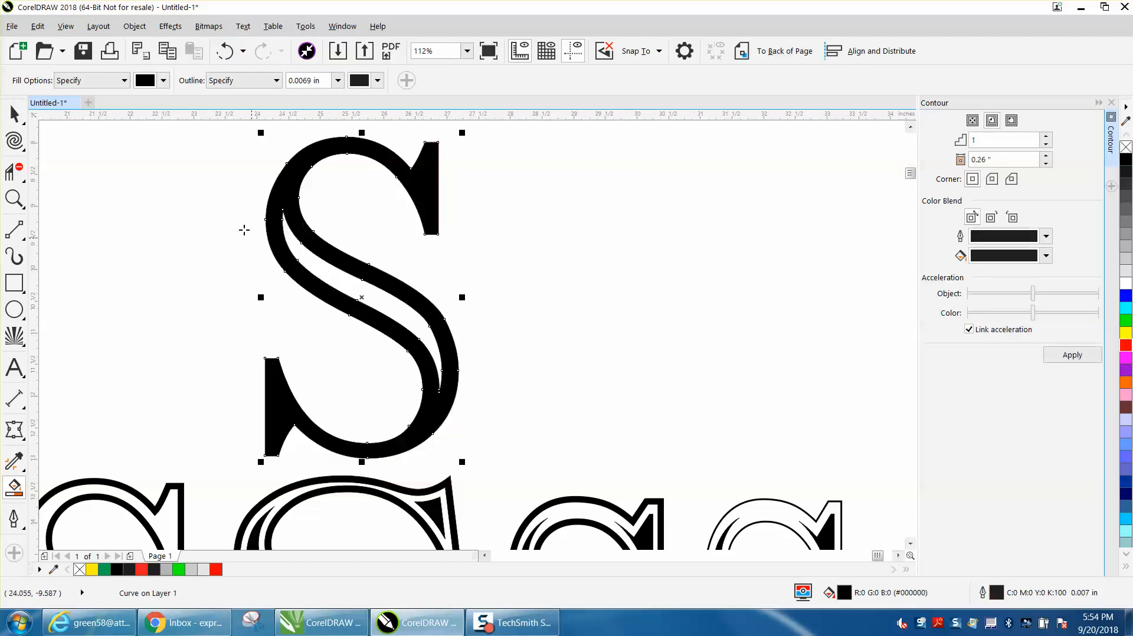
{"action": "mouse_move", "coordinate": [223, 50]}
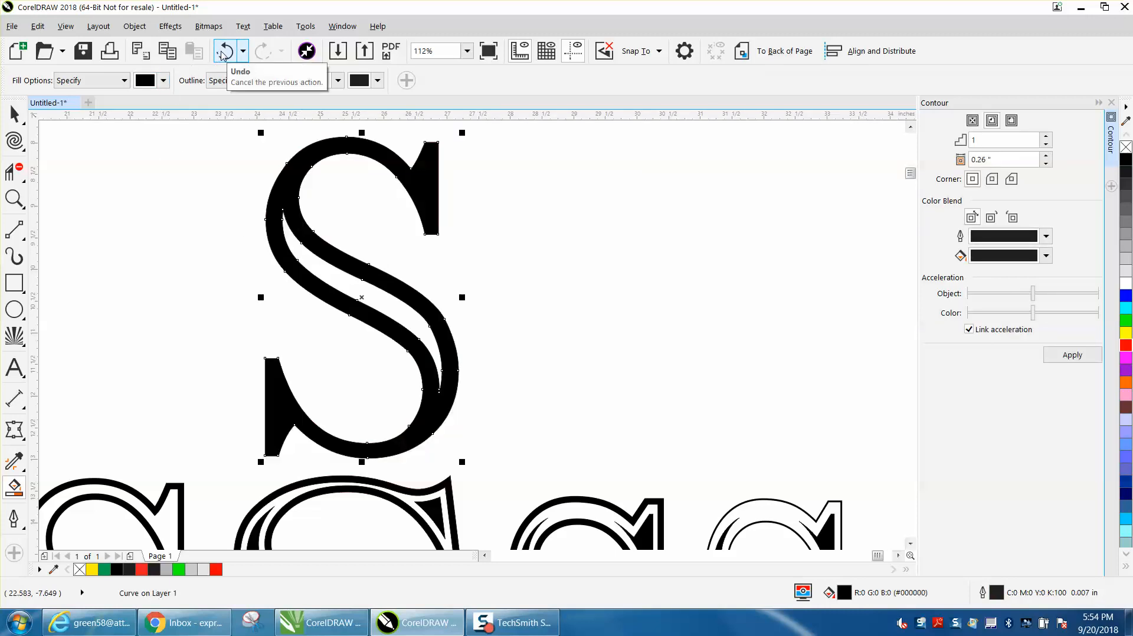
{"action": "left_click", "coordinate": [223, 50]}
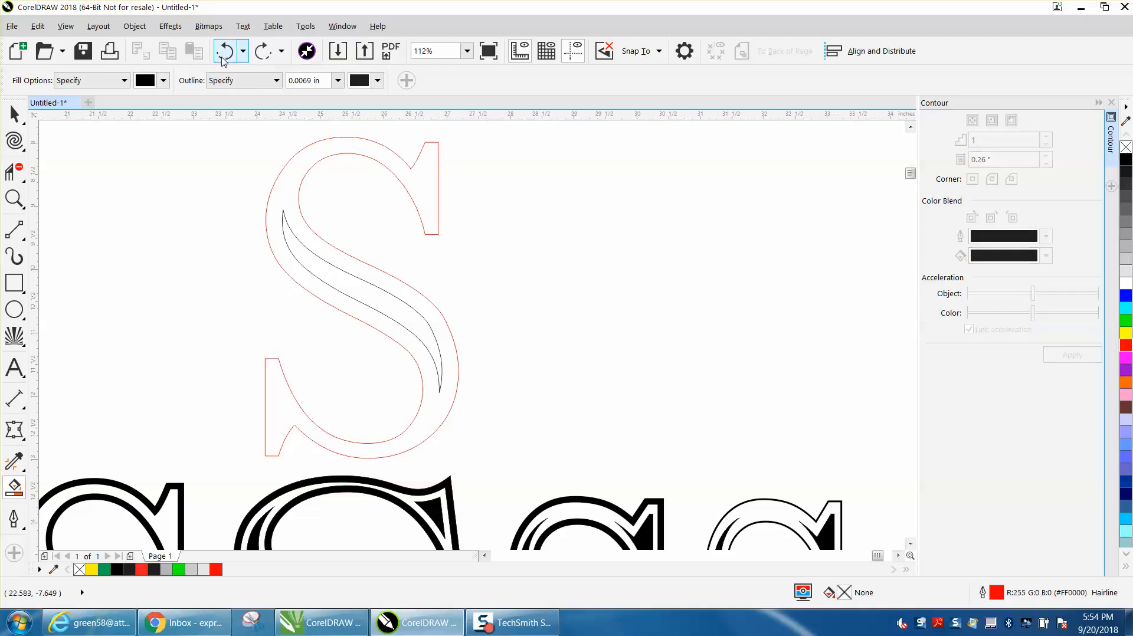
{"action": "left_click", "coordinate": [224, 51]}
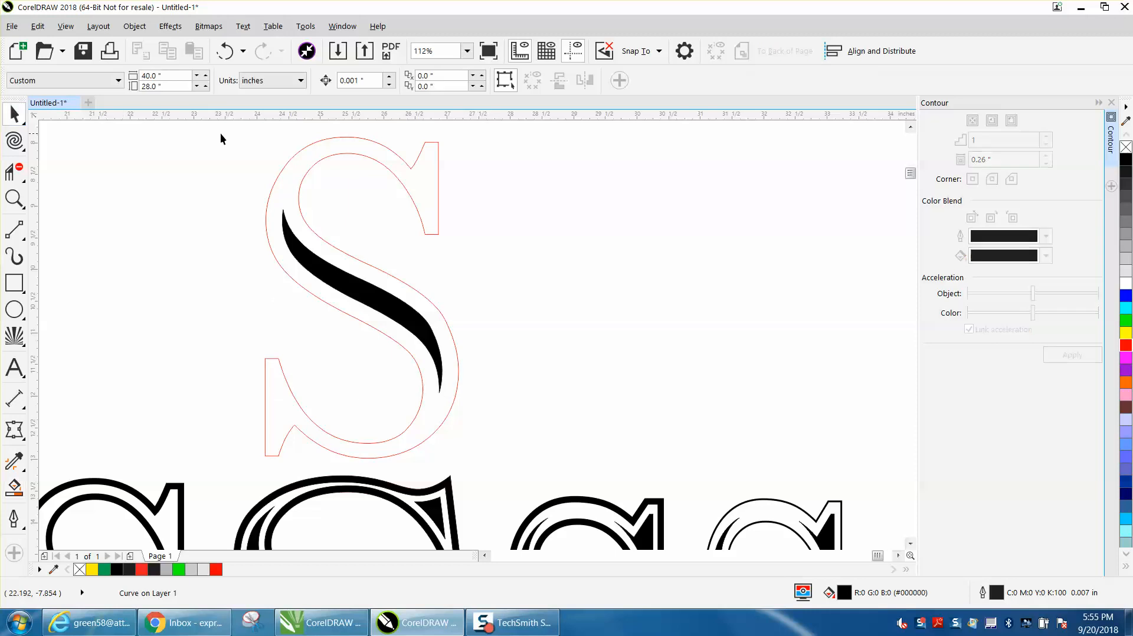
- Give the S a black outline of 0.1 in width via the Outline Pen dialog
{"action": "left_click", "coordinate": [361, 297]}
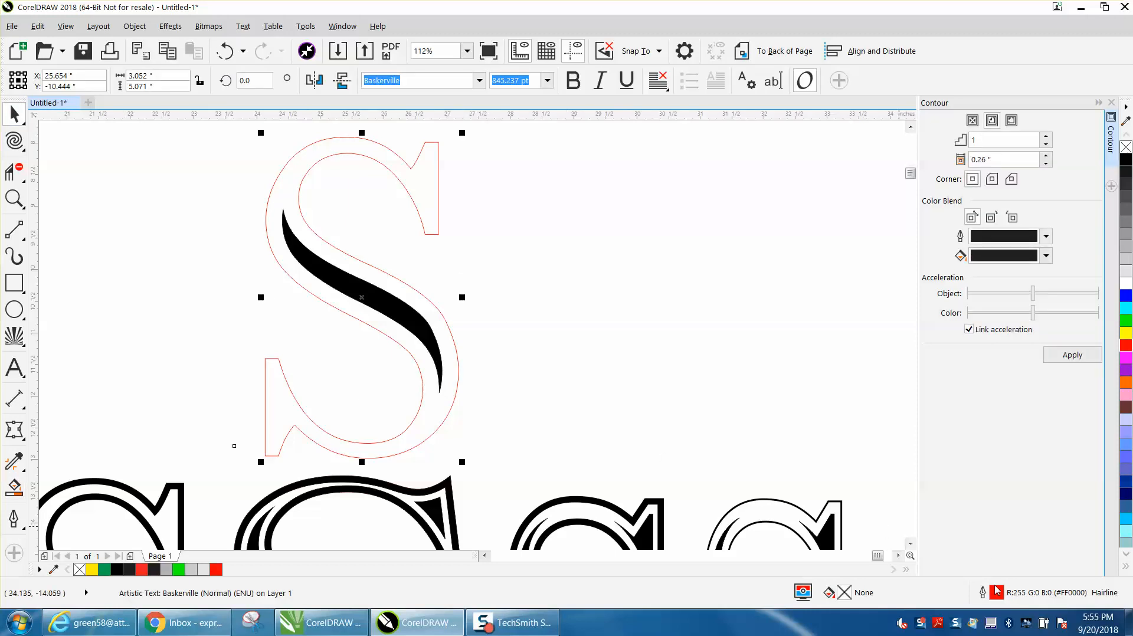
{"action": "left_click", "coordinate": [486, 224]}
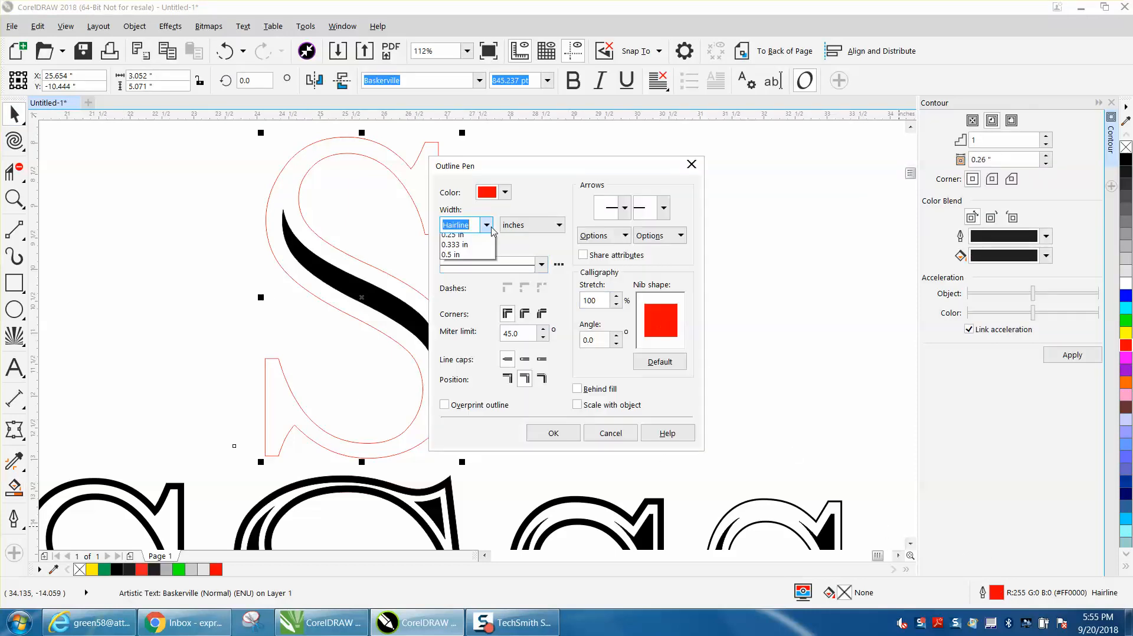
{"action": "left_click", "coordinate": [454, 234]}
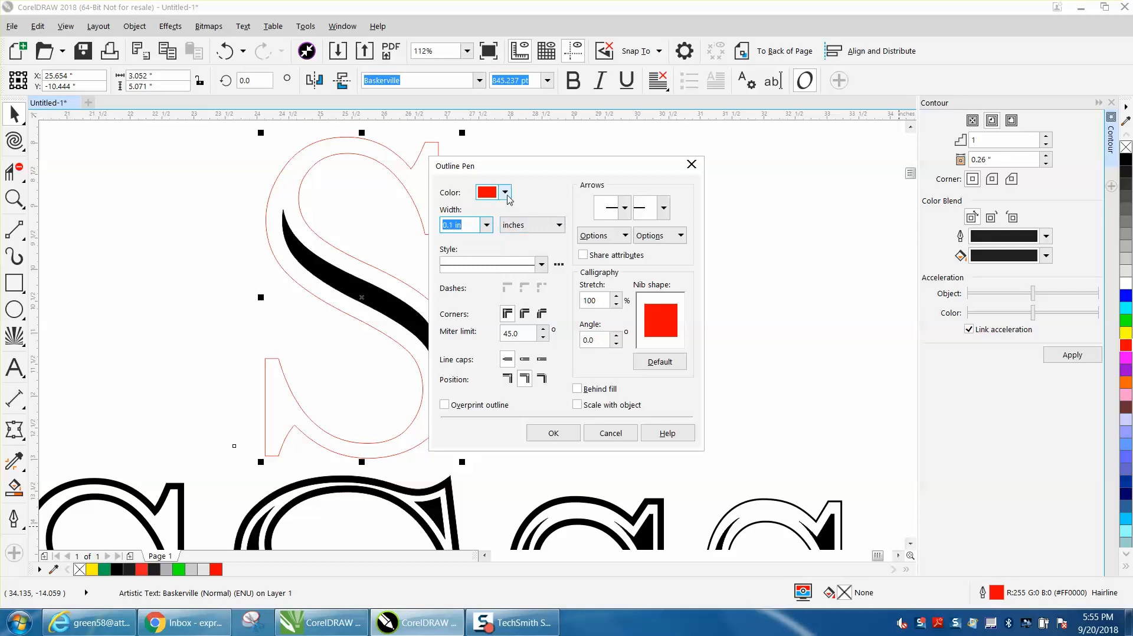
{"action": "left_click", "coordinate": [505, 192]}
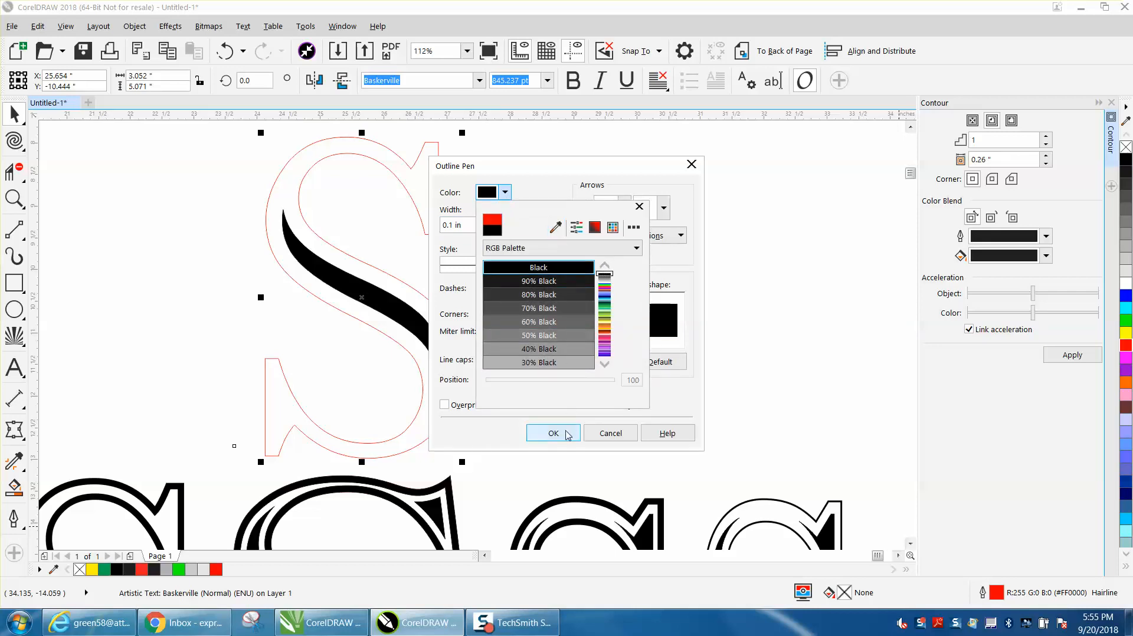
{"action": "left_click", "coordinate": [554, 433]}
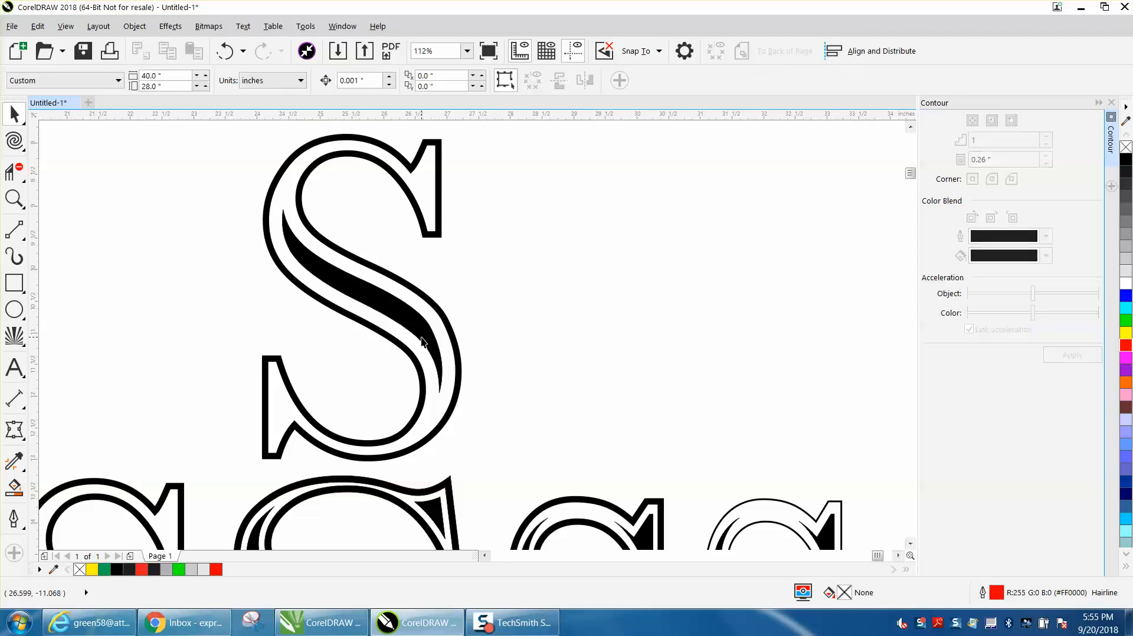
- Nudge the black swash shape so it sits slightly offset from its thin companion curve
{"action": "left_click", "coordinate": [423, 344]}
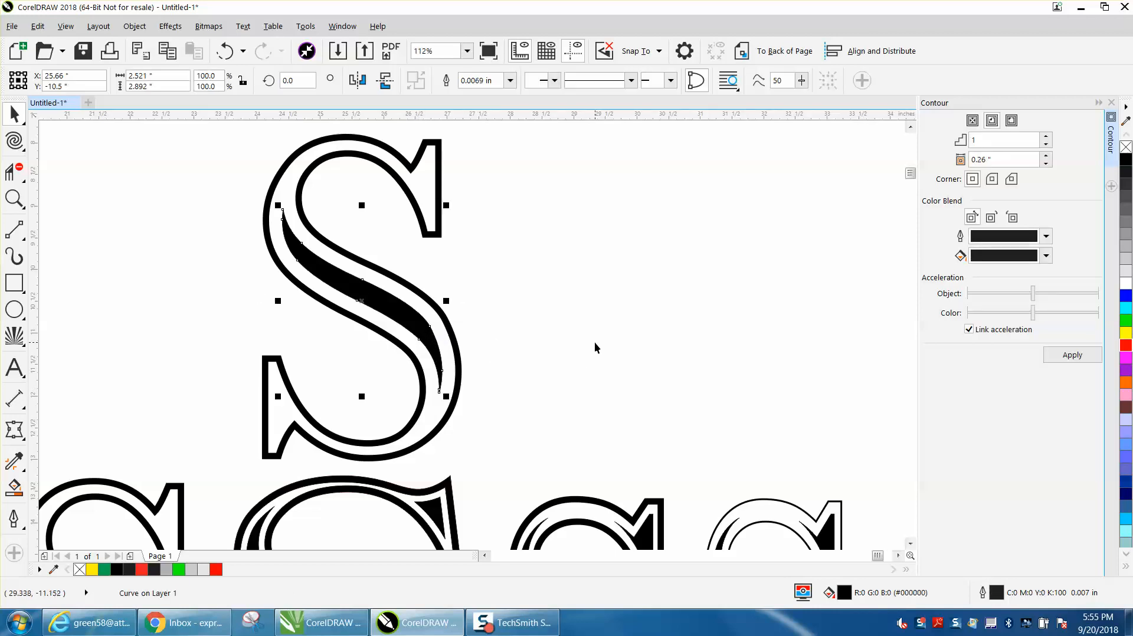
{"action": "mouse_move", "coordinate": [556, 340]}
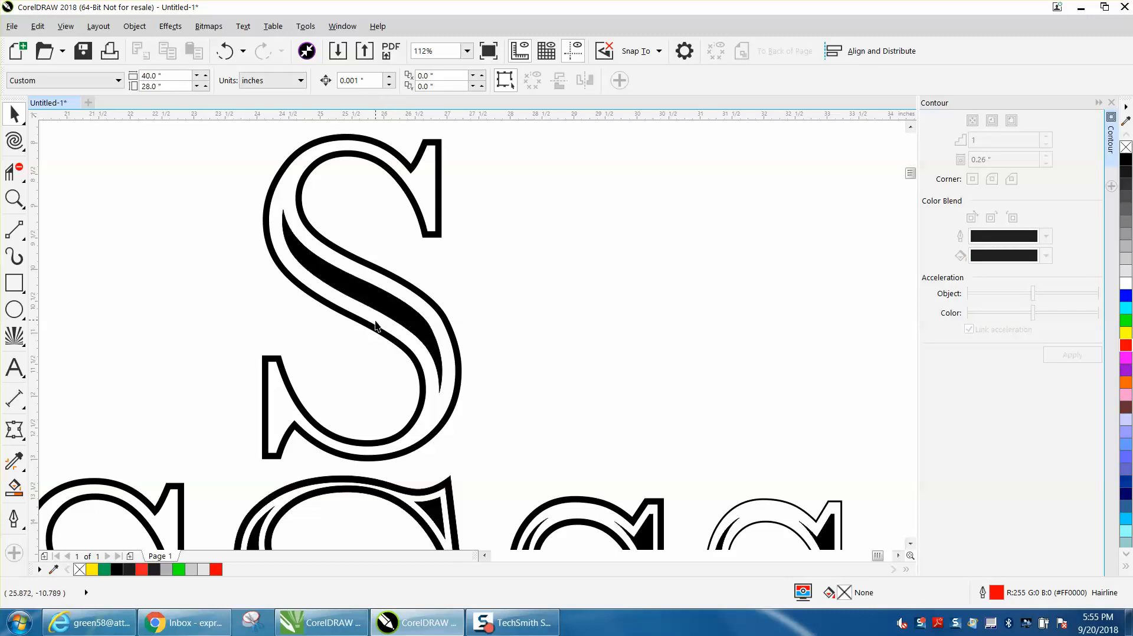
{"action": "left_click", "coordinate": [376, 326]}
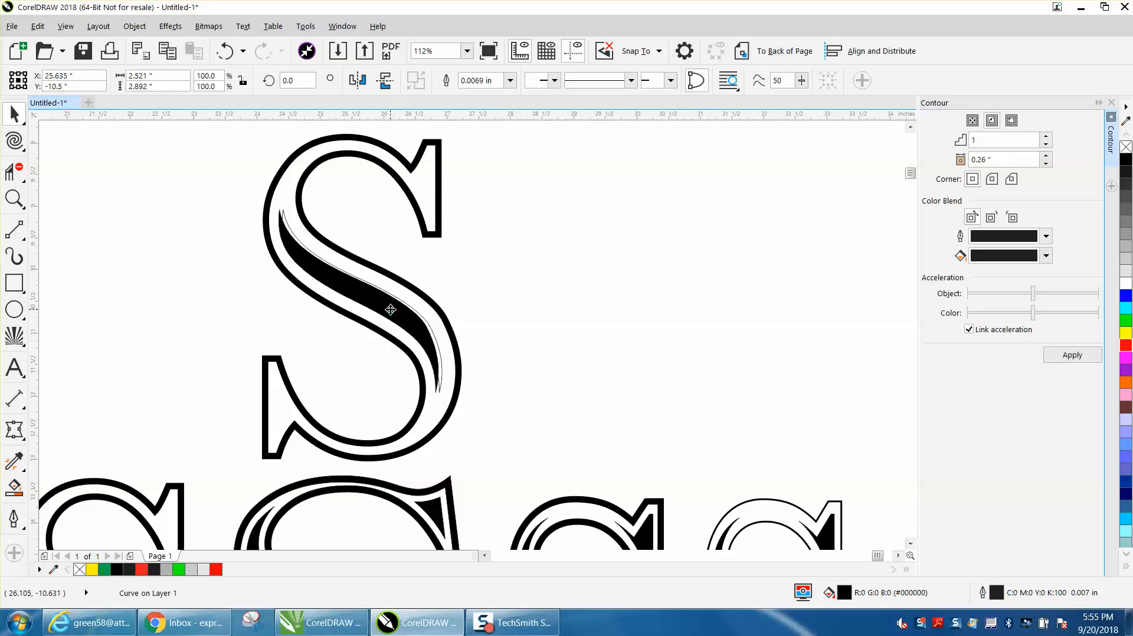
{"action": "left_click", "coordinate": [391, 310]}
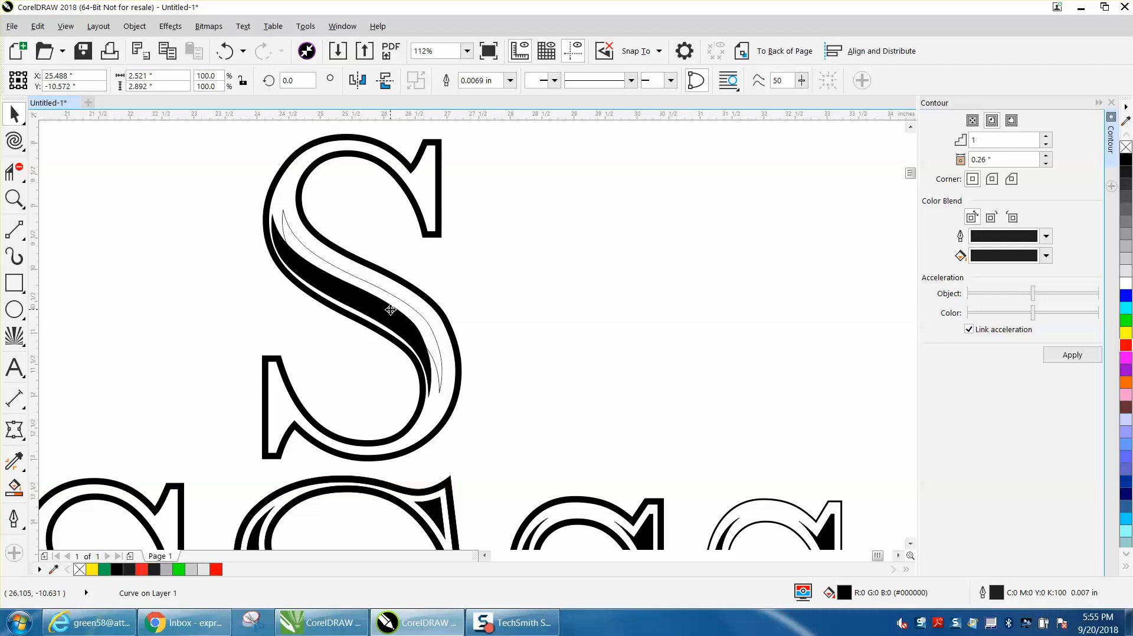
{"action": "left_click", "coordinate": [391, 309]}
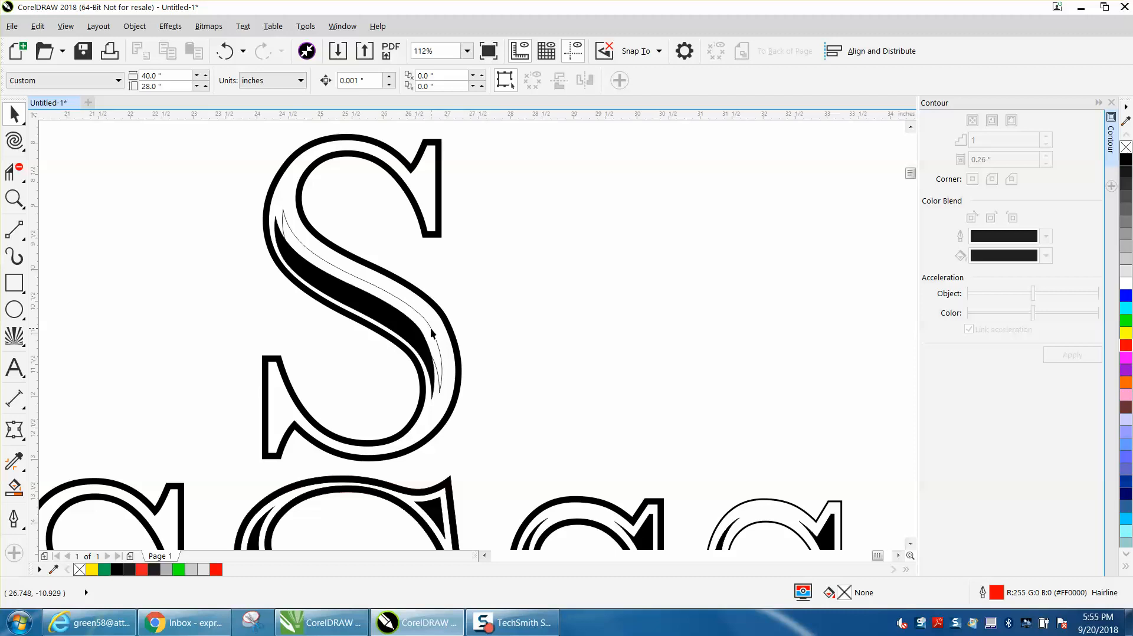
- Delete the leftover thin curve beside the swash and close the Contour docker
{"action": "left_click", "coordinate": [433, 327]}
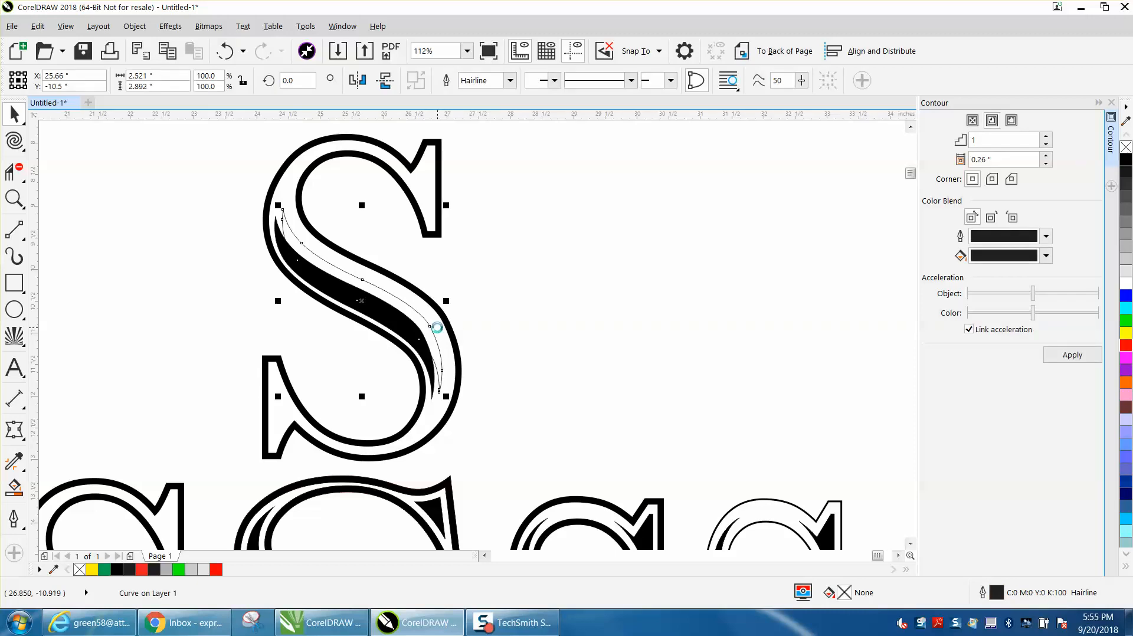
{"action": "left_click", "coordinate": [494, 385]}
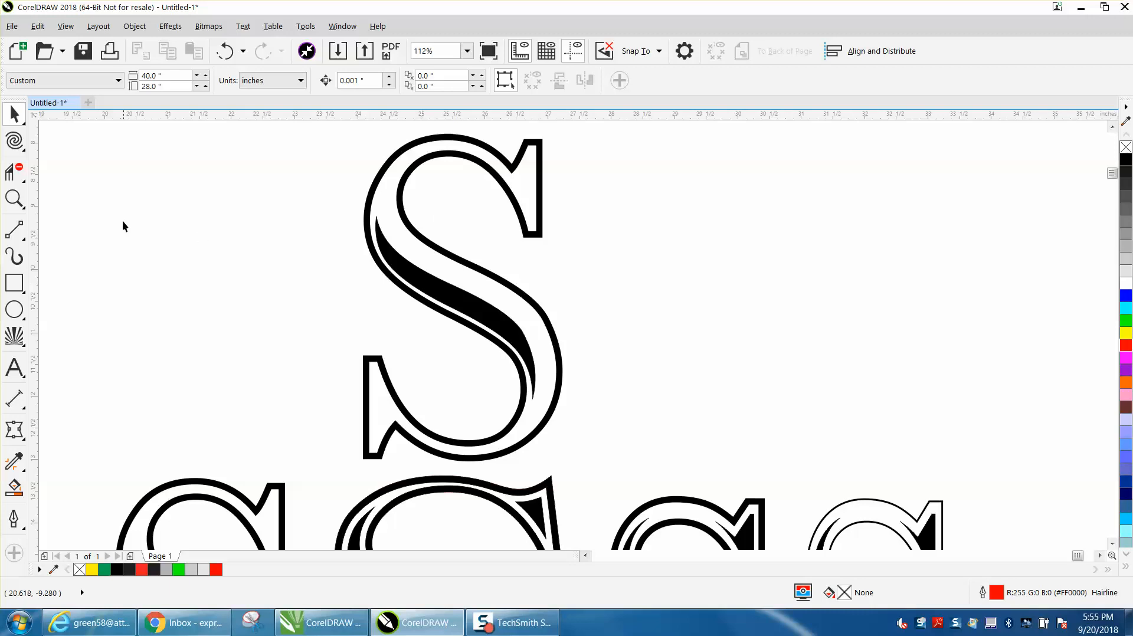
{"action": "left_click", "coordinate": [14, 198]}
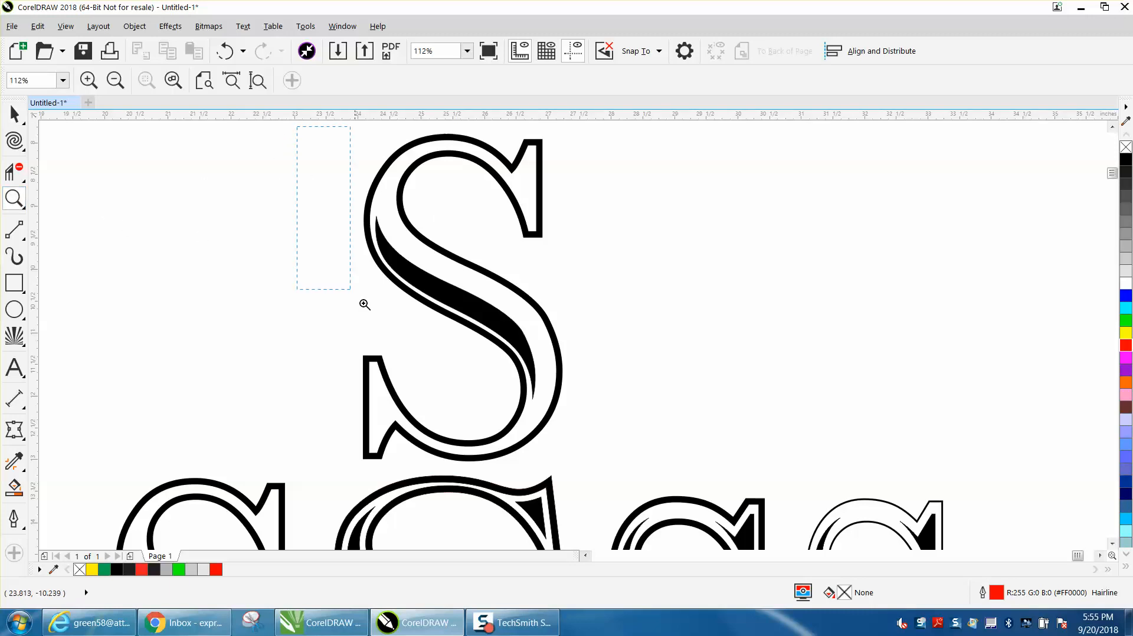